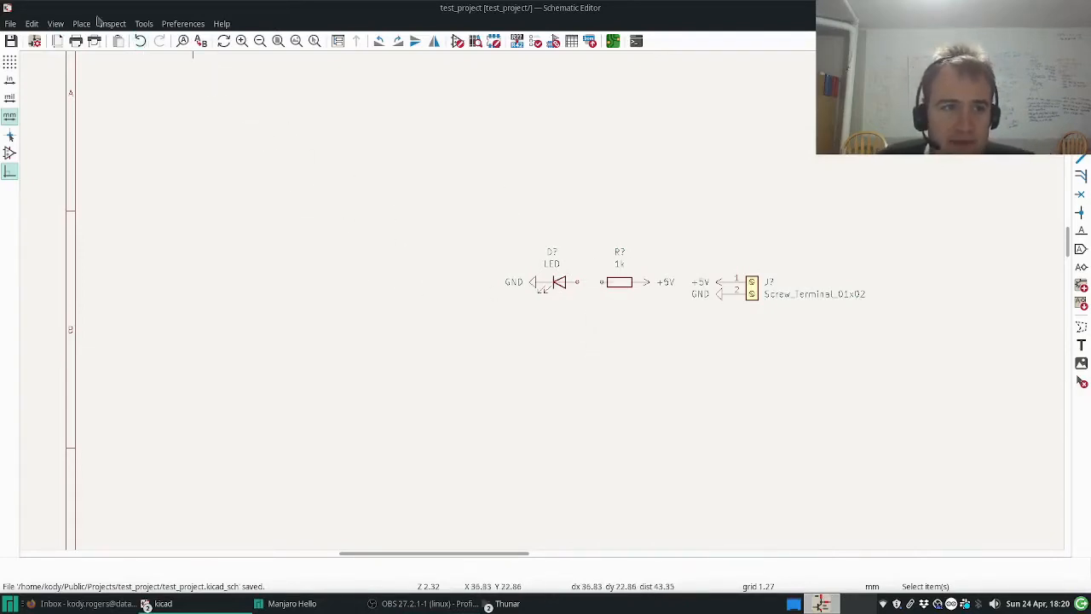
- Run a wire from the 1k resistor's free pin to the +5V label, completing the LED-resistor-5V chain
left_click(82, 24)
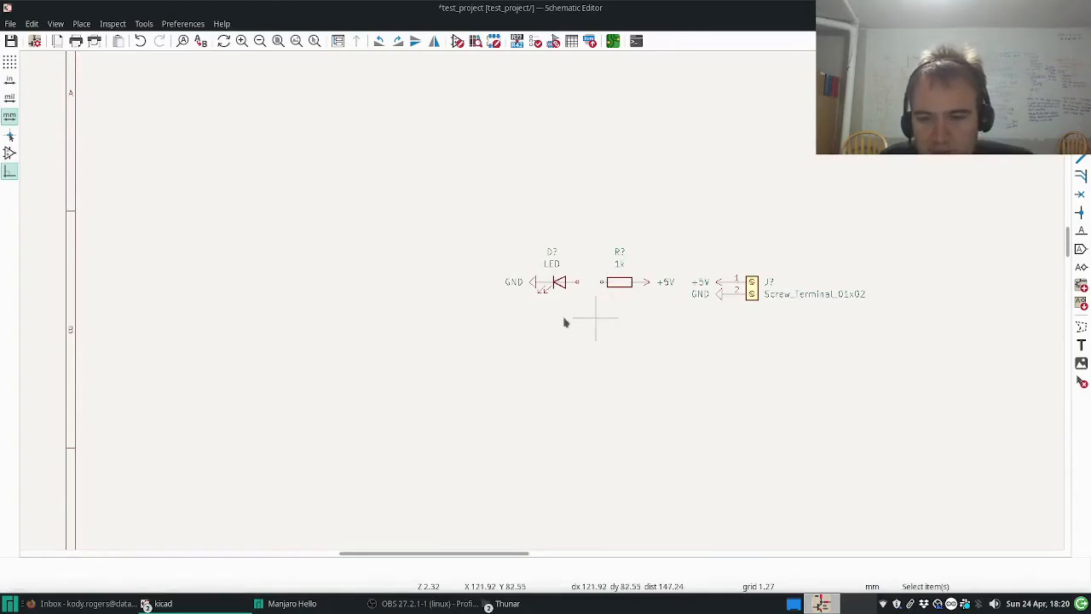
key("w")
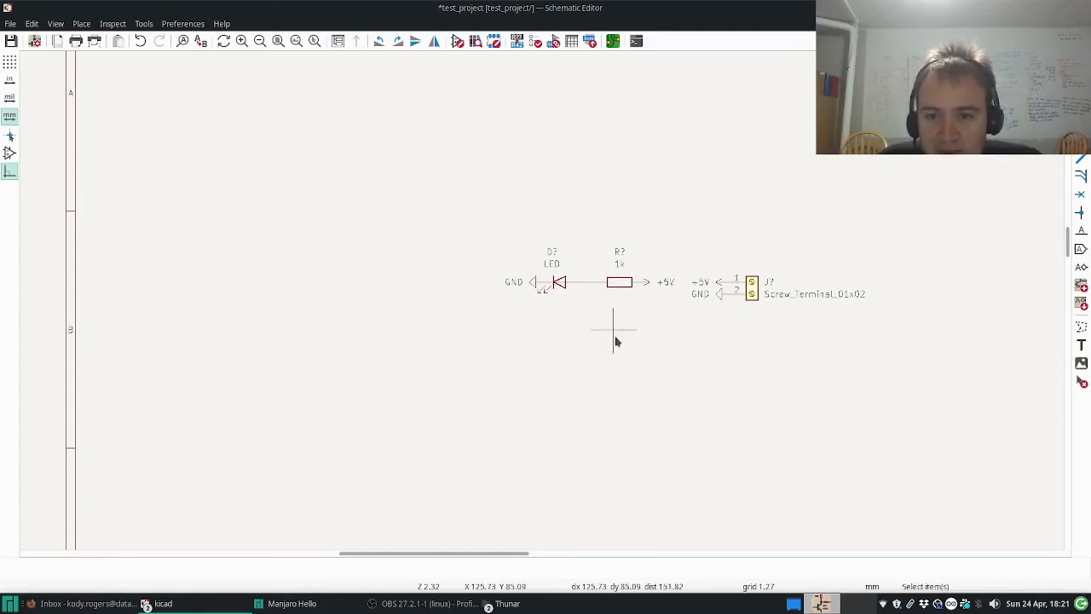
mouse_move(543, 332)
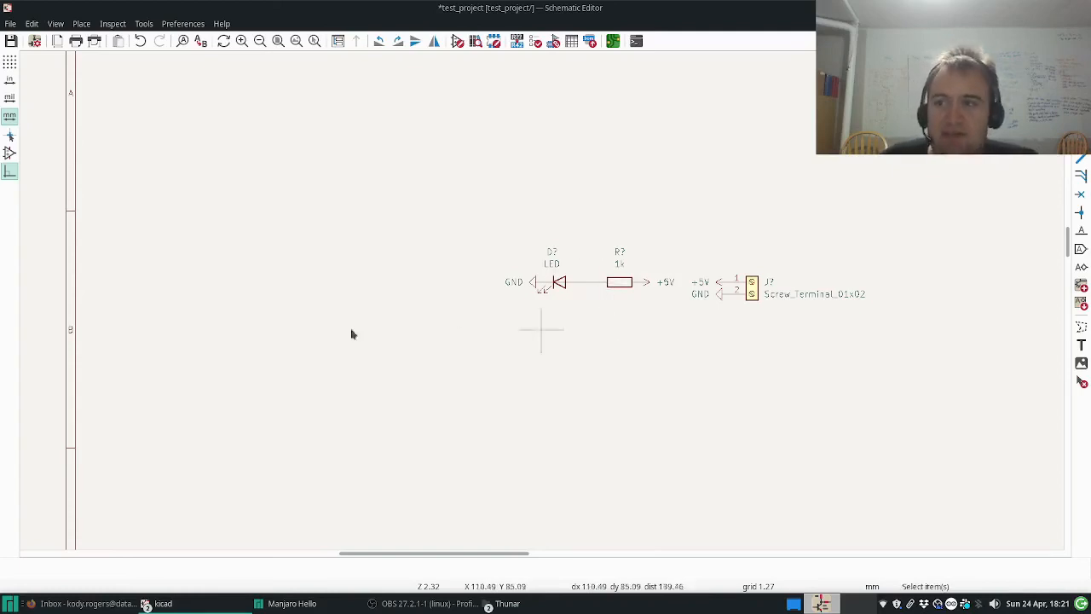